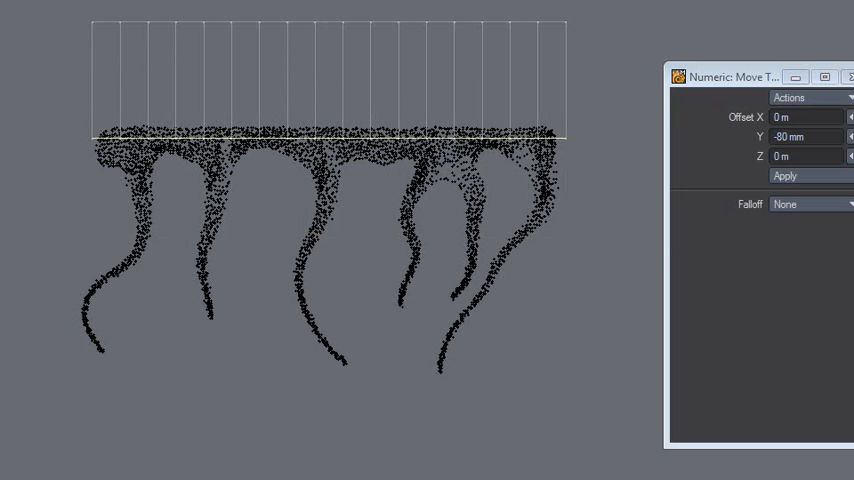
Create a flat box divided into many narrow X segments as the base strip.
click(784, 176)
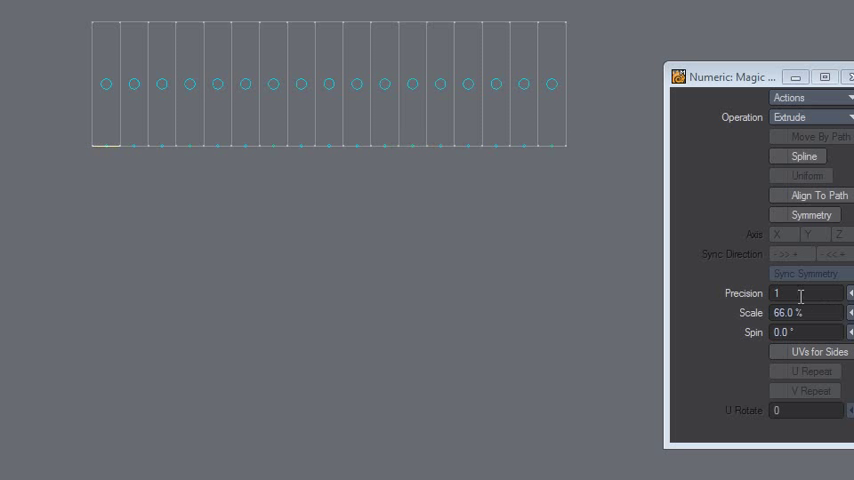
Set Magic Bevel precision to 22 for dragging tapering tendrils from the strip polygons.
text(22)
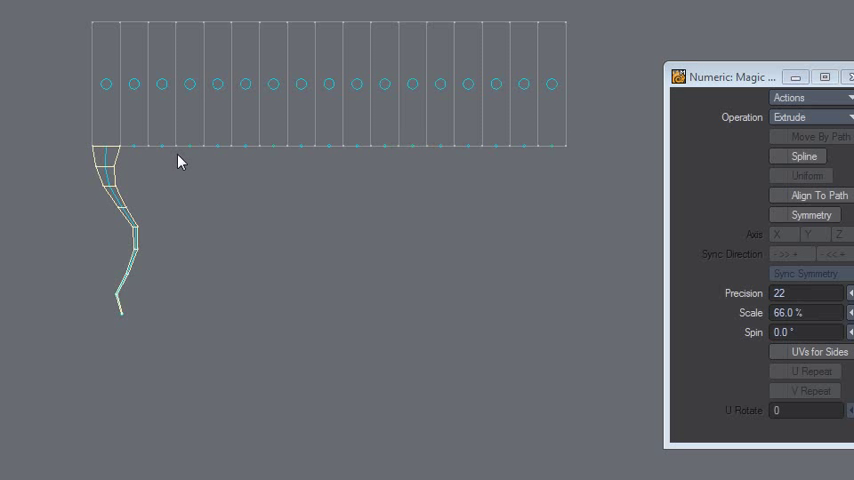
mouse_move(194, 152)
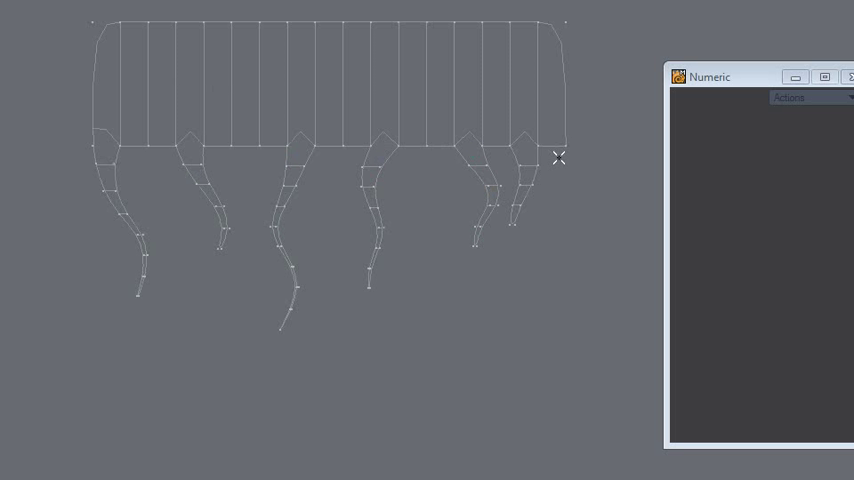
mouse_move(572, 130)
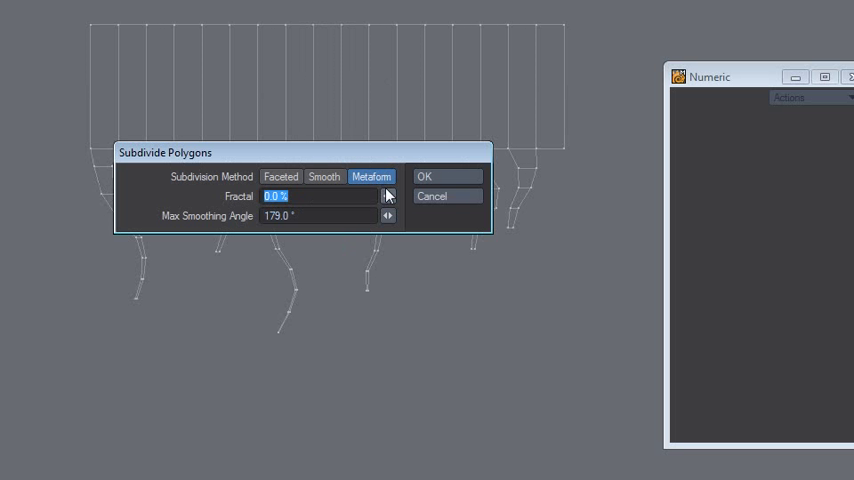
Subdivide the slime mesh once with Metaform and review its polygon statistics.
click(424, 176)
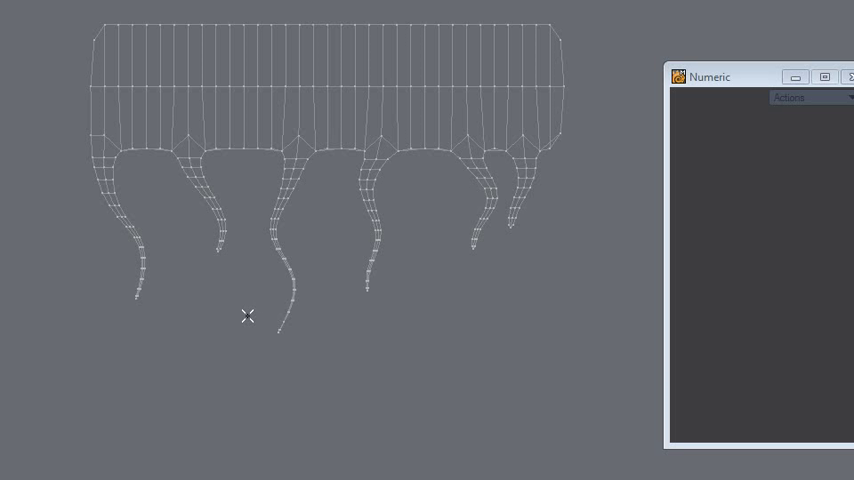
mouse_move(166, 294)
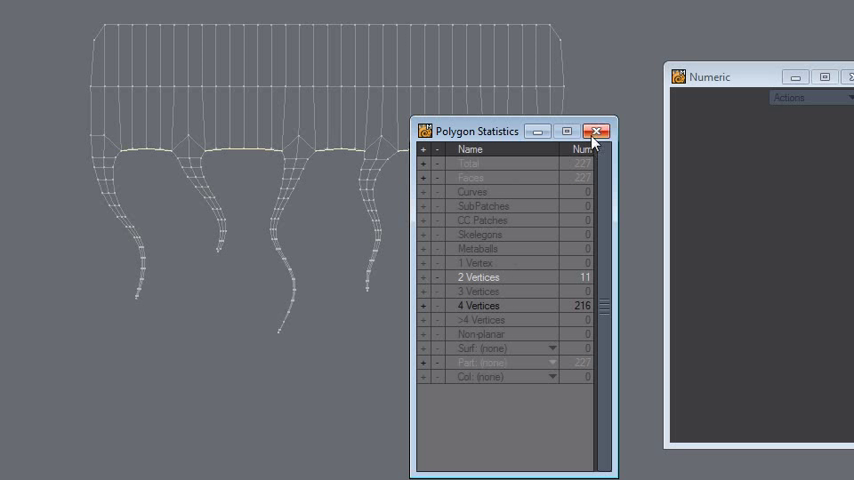
click(596, 132)
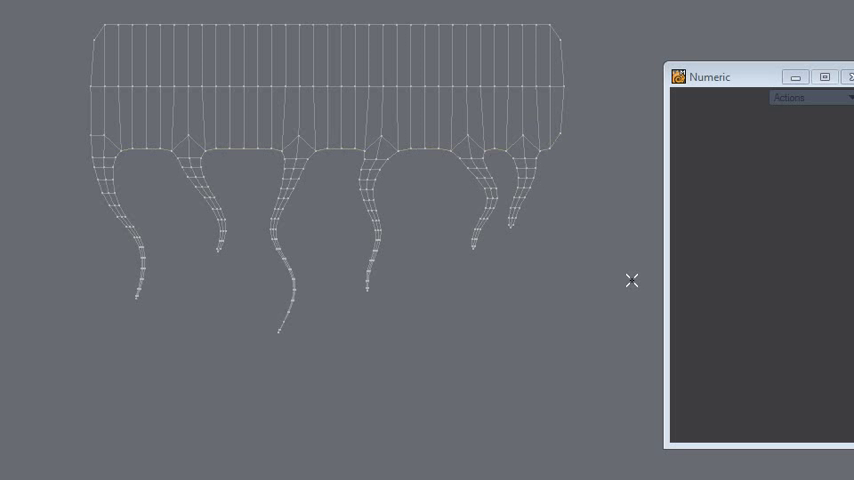
mouse_move(296, 226)
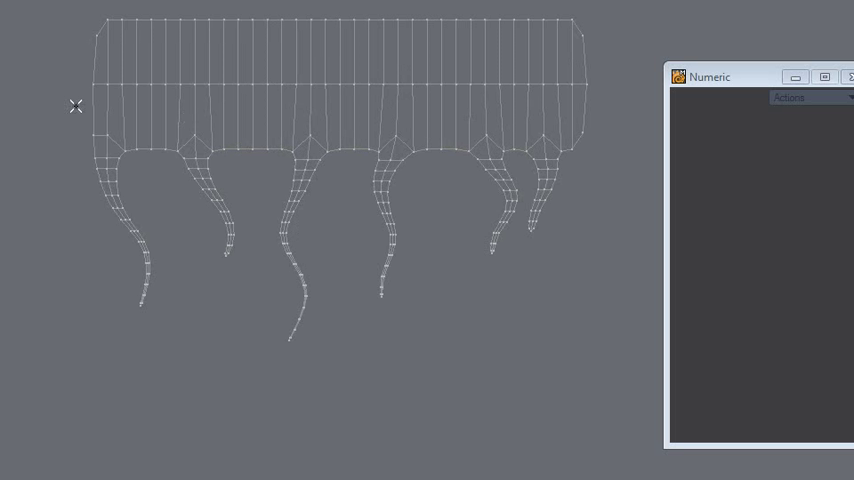
mouse_move(96, 112)
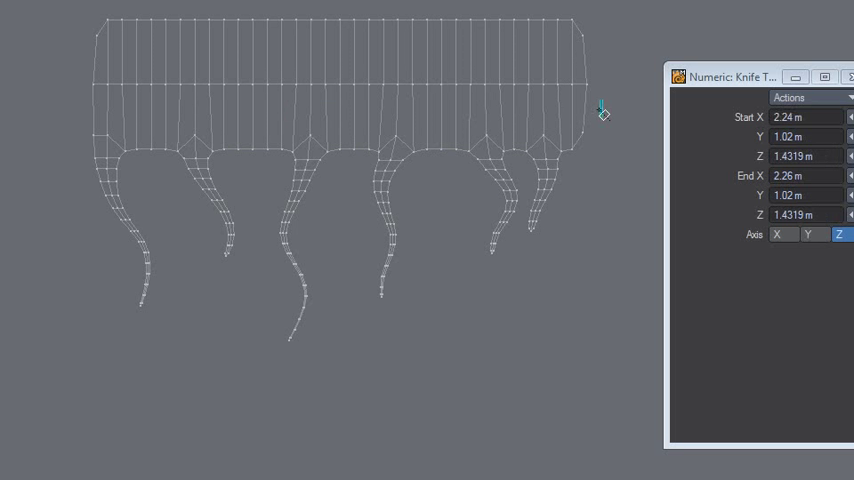
Knife a horizontal cut across the body and stretch the tendril-top points to about 52% vertically.
drag(600, 114, 64, 114)
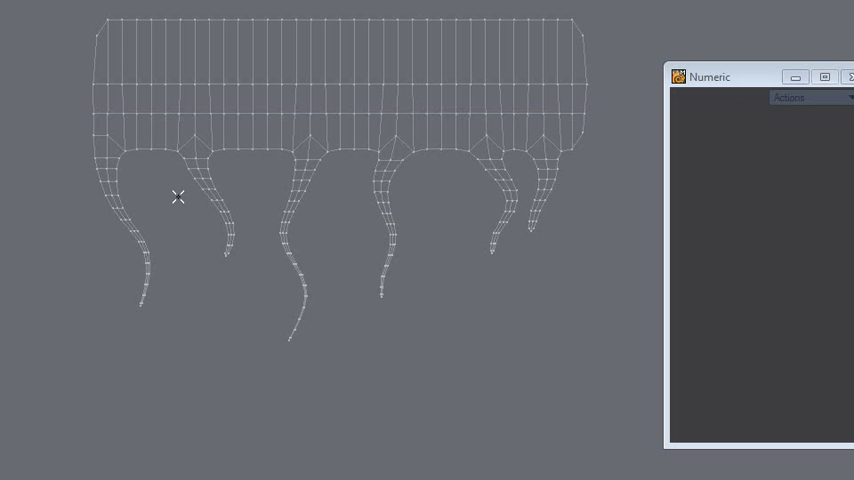
mouse_move(124, 152)
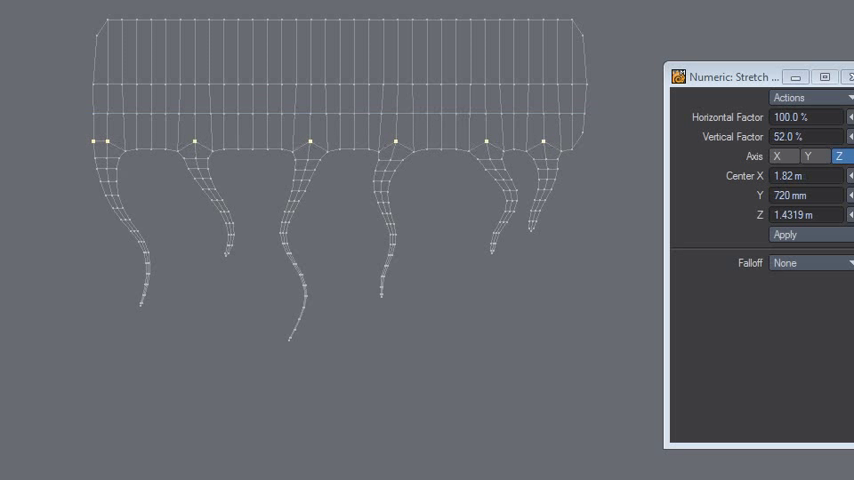
click(784, 236)
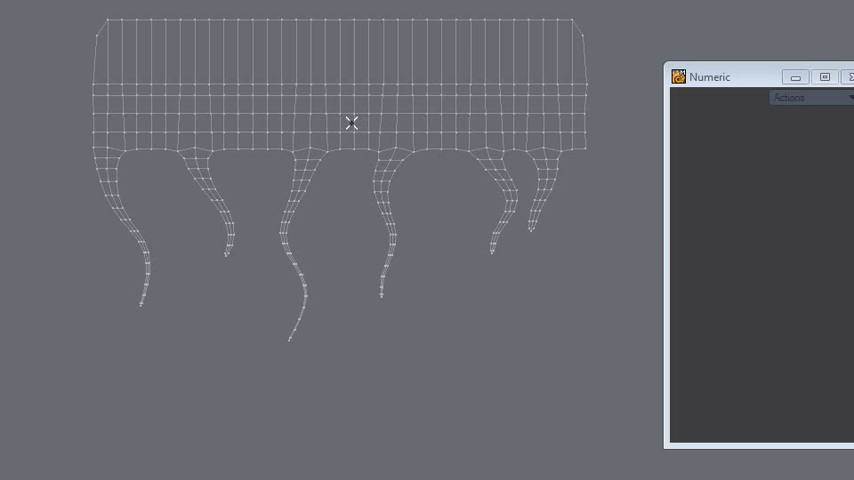
mouse_move(316, 284)
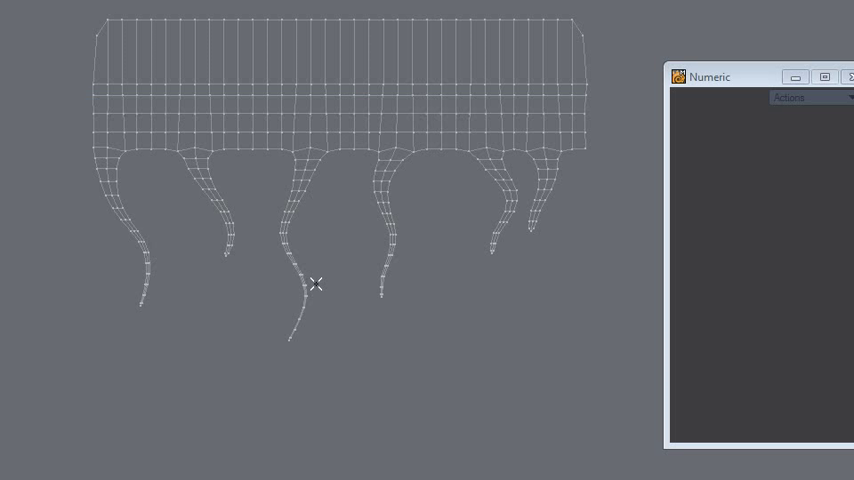
mouse_move(238, 132)
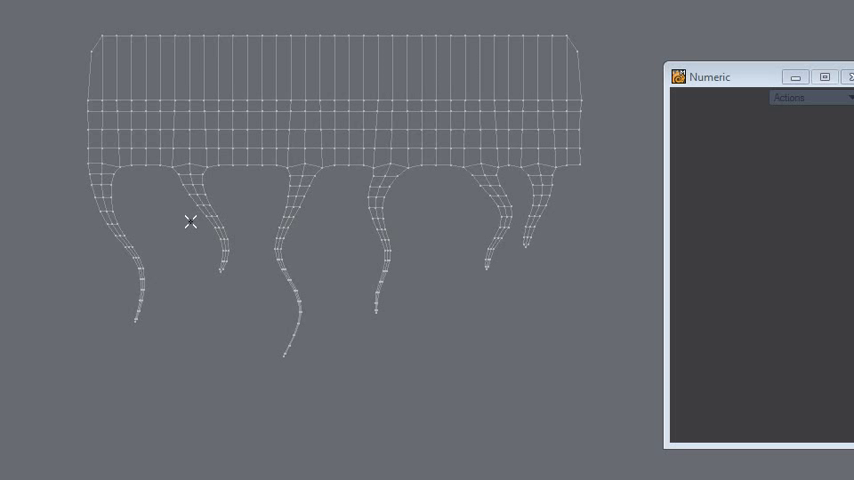
mouse_move(180, 212)
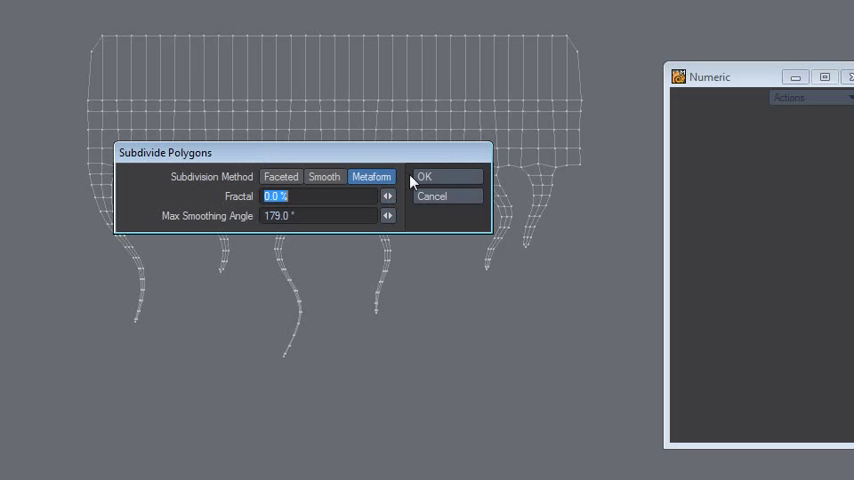
Apply a second Metaform subdivision to the whole slime mesh.
click(424, 176)
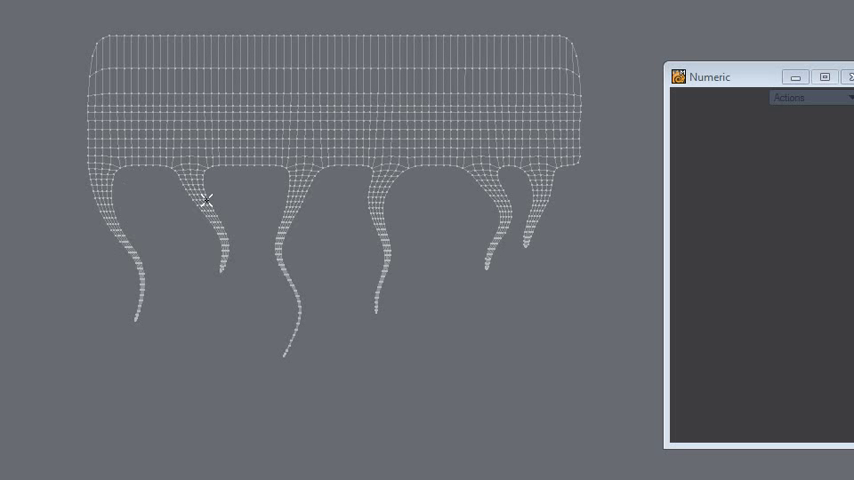
mouse_move(140, 180)
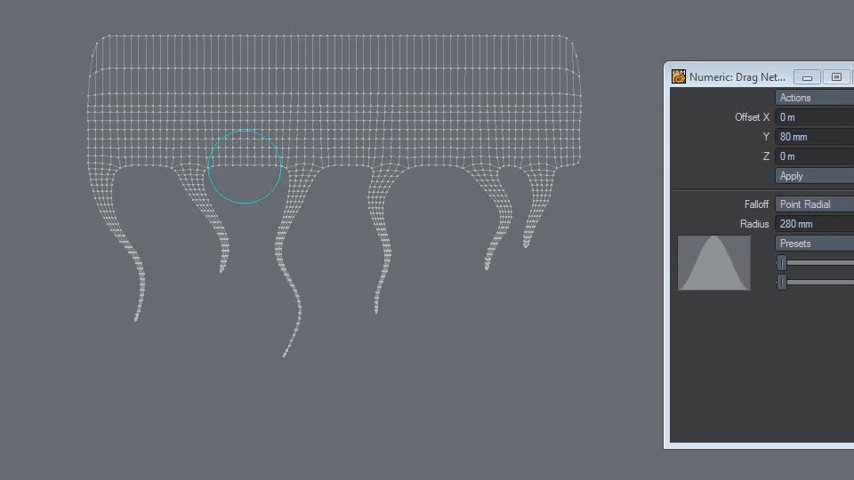
Drag the underside points between tendrils upward so the body arches into scalloped drips.
drag(244, 160, 296, 162)
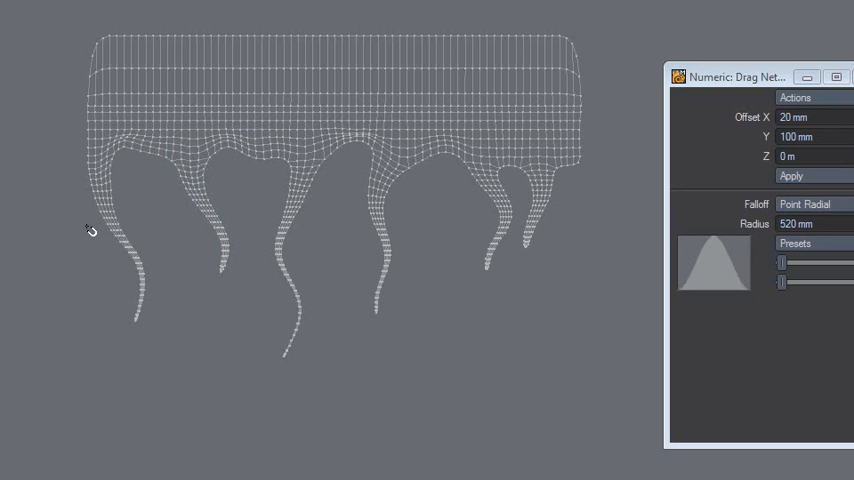
drag(92, 230, 116, 220)
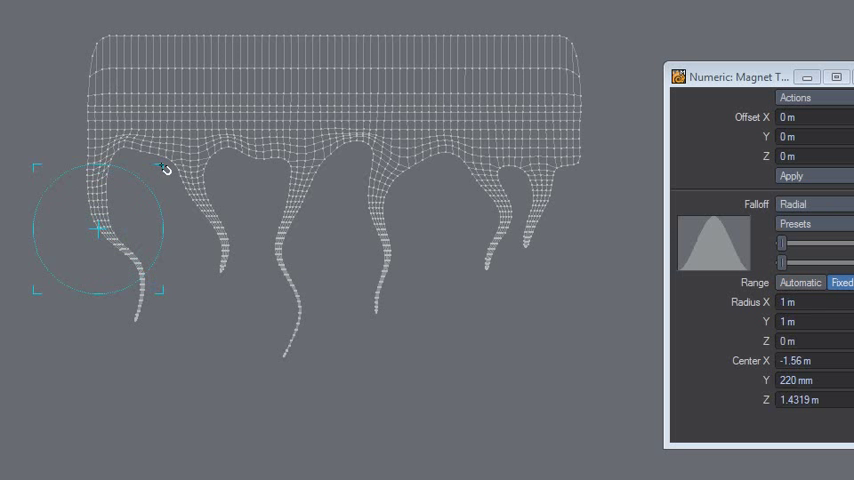
Magnet-pull the left, second and middle tendrils sideways so each hangs in a gentle curve.
drag(164, 168, 96, 232)
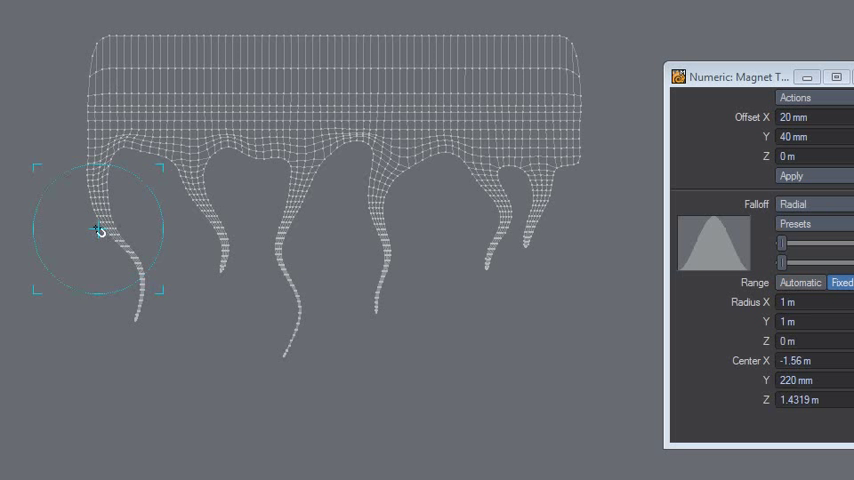
drag(96, 230, 64, 248)
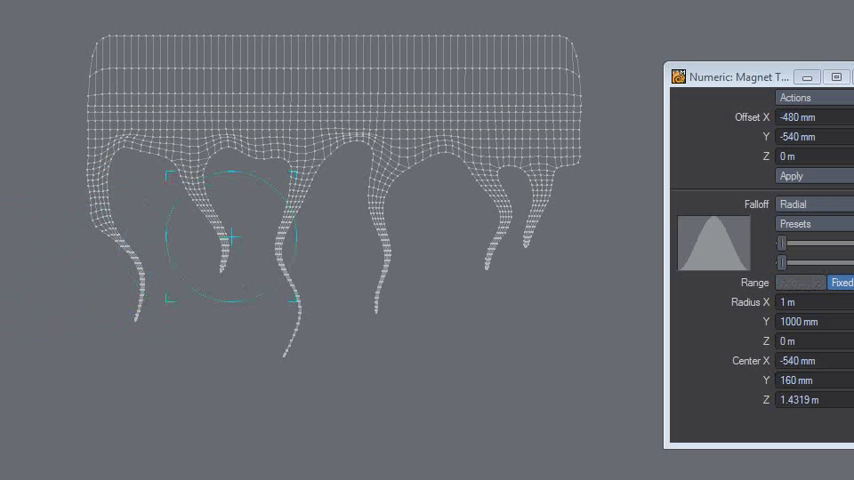
drag(236, 236, 168, 216)
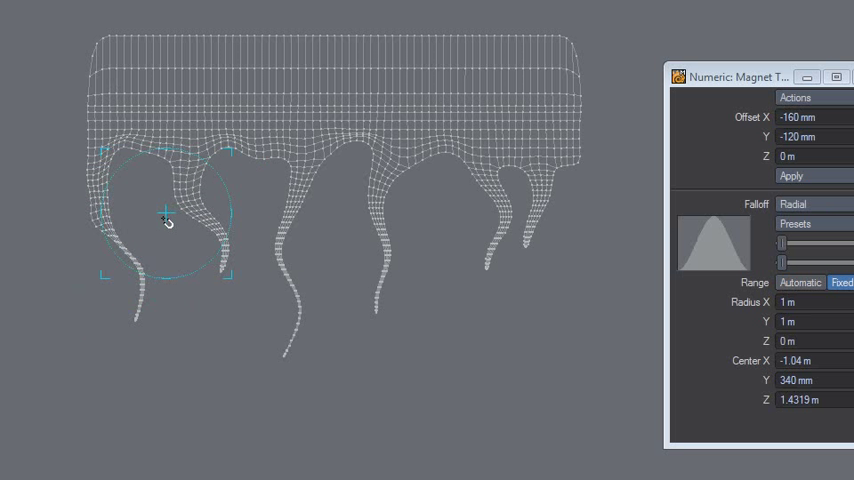
drag(168, 222, 234, 172)
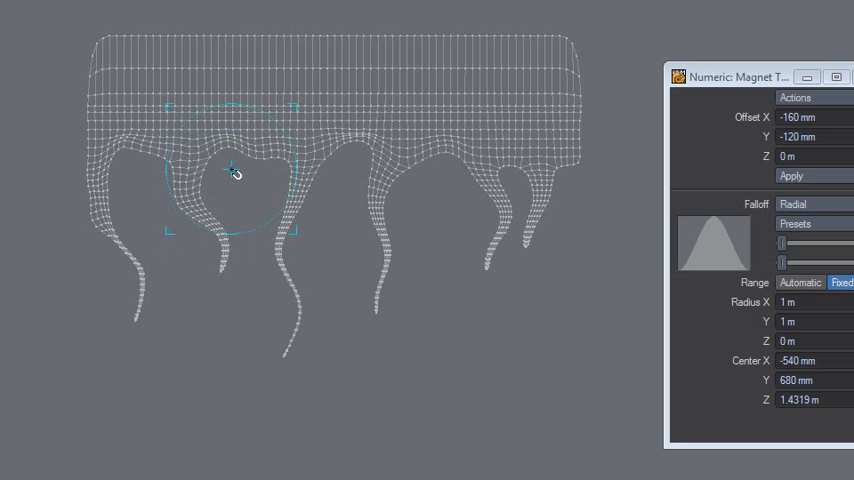
drag(232, 168, 330, 212)
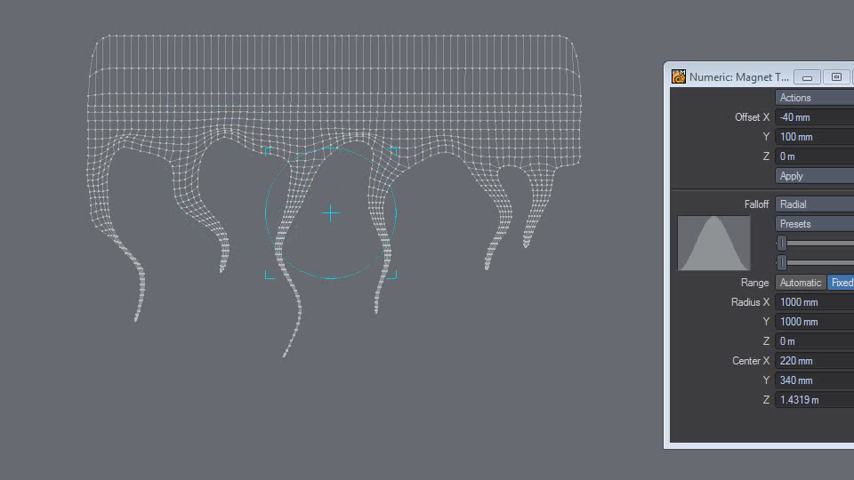
drag(330, 212, 440, 204)
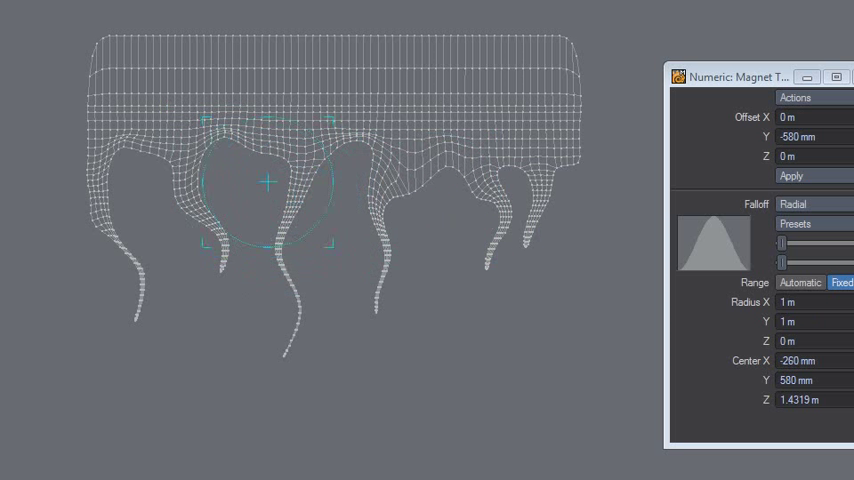
drag(268, 182, 58, 452)
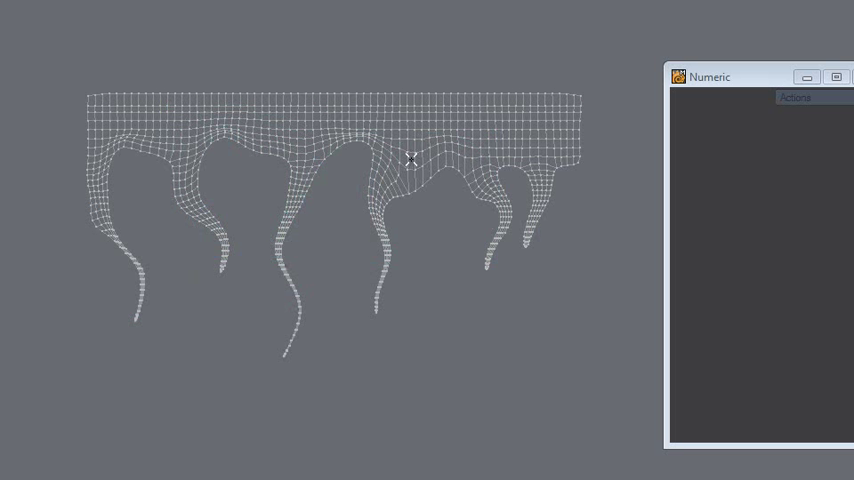
mouse_move(348, 312)
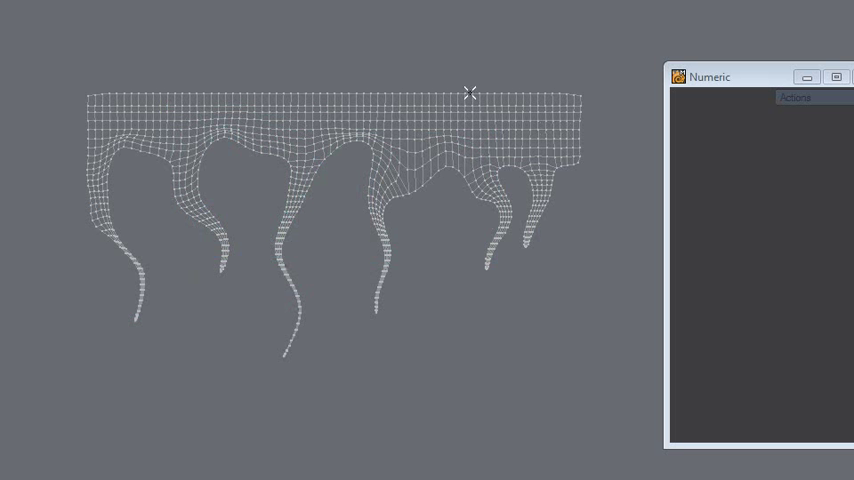
mouse_move(330, 166)
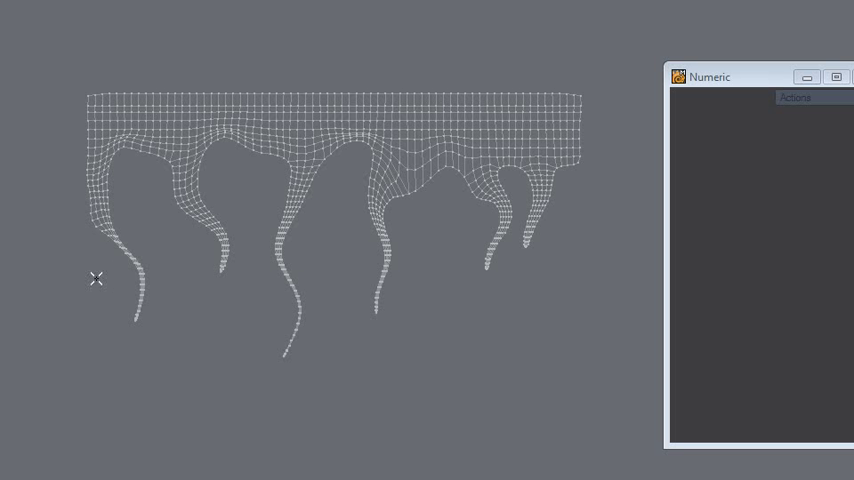
mouse_move(104, 316)
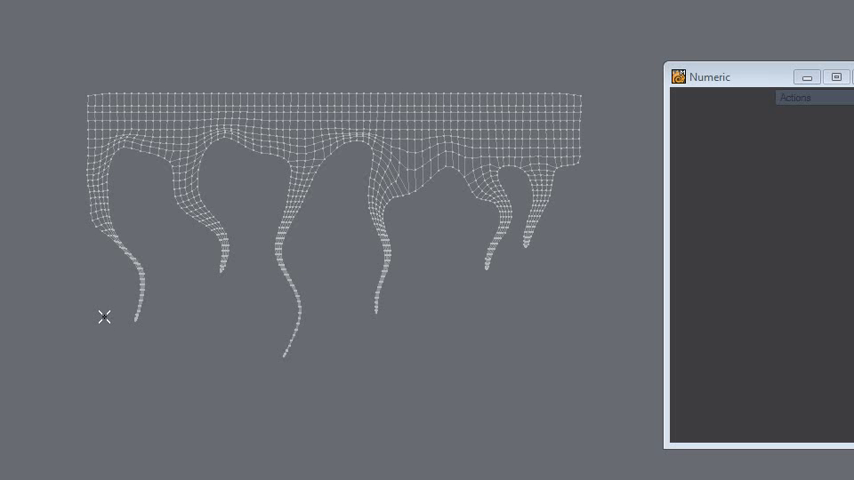
mouse_move(168, 126)
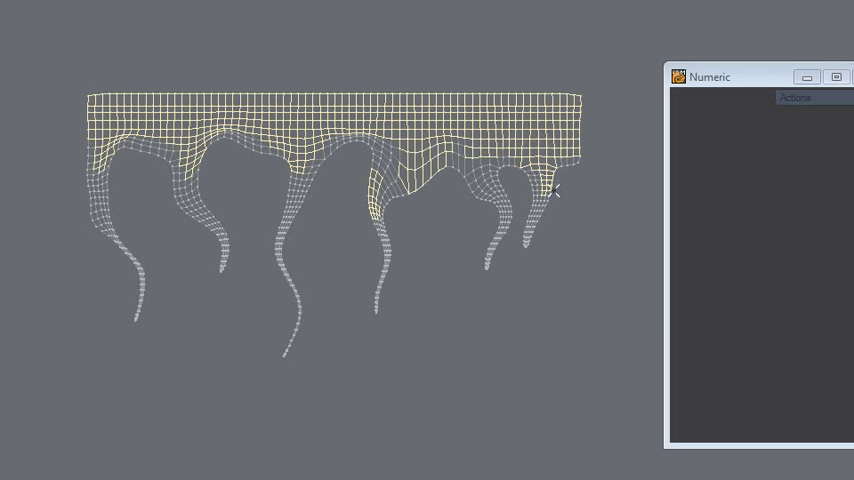
mouse_move(390, 468)
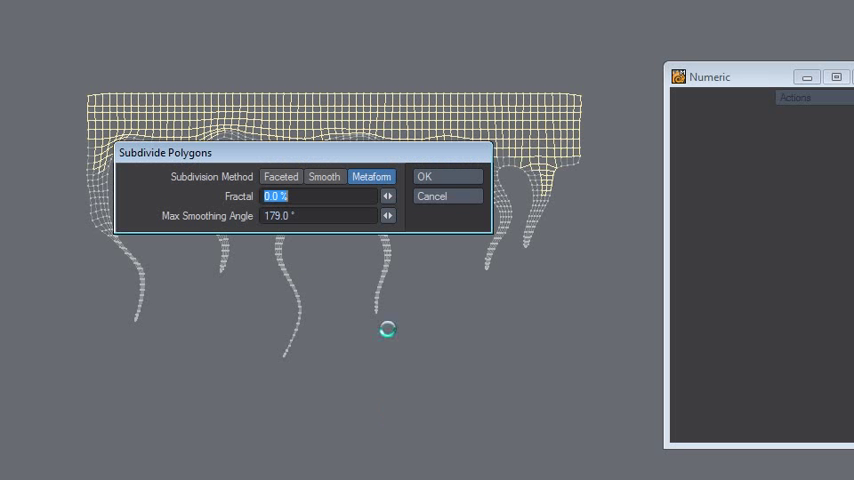
Subdivide with Metaform, then jitter all points by a 10 mm radius on every axis.
click(446, 176)
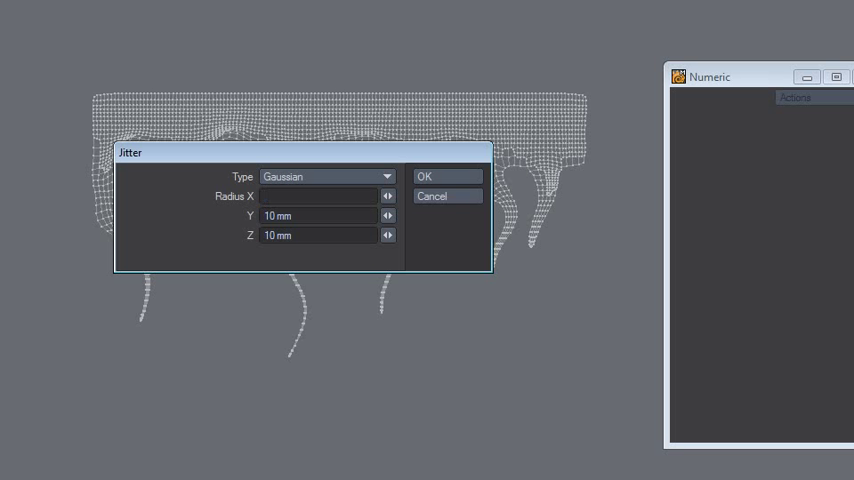
text(10)
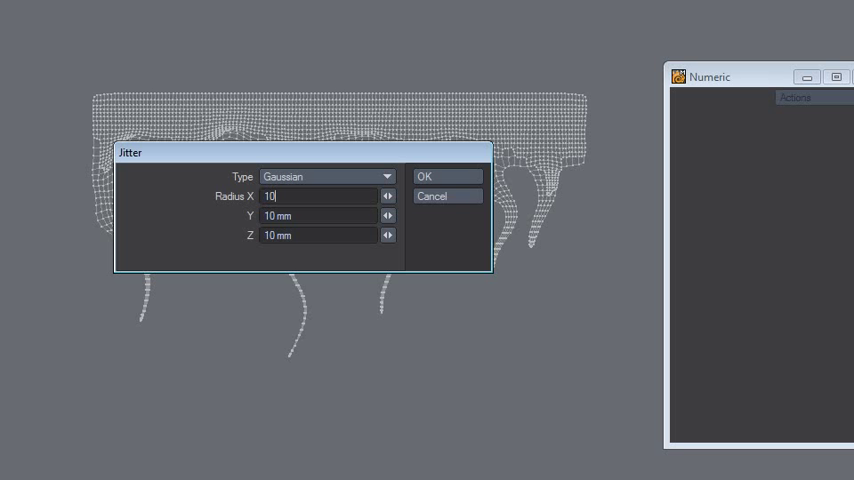
text(mm)
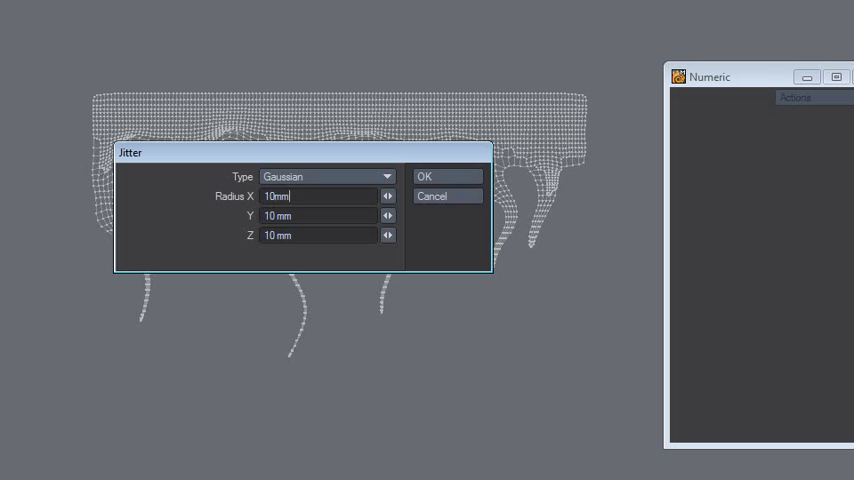
click(448, 176)
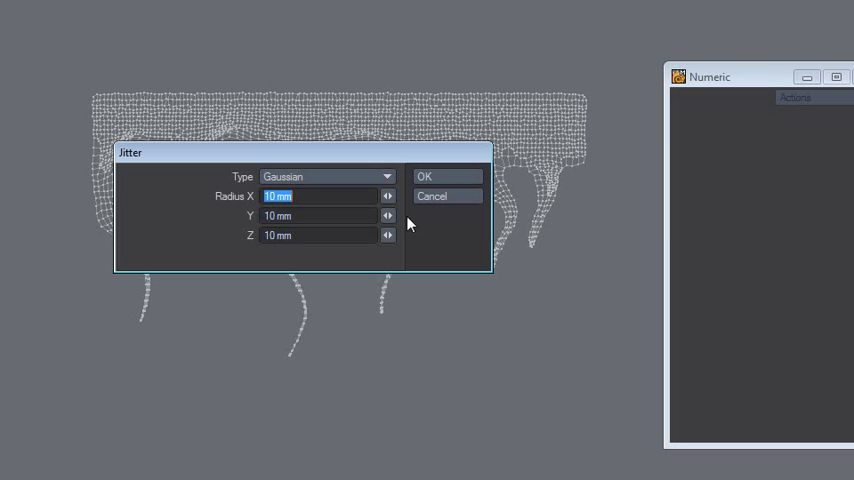
click(424, 176)
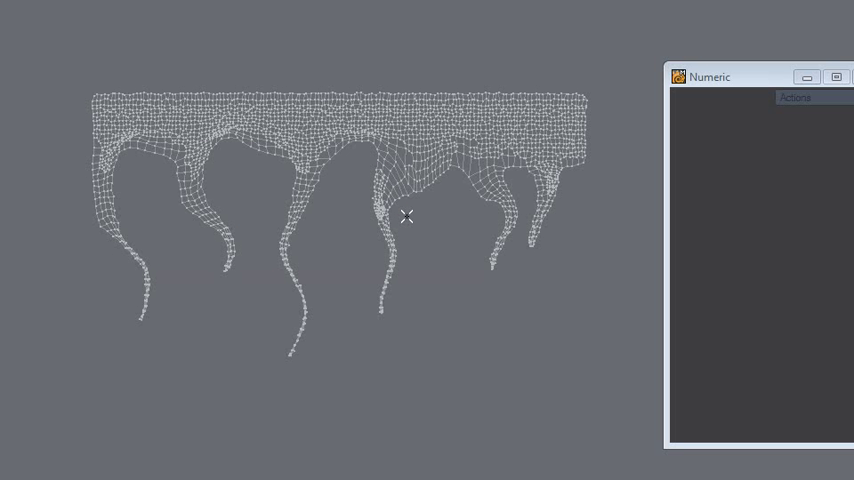
mouse_move(348, 228)
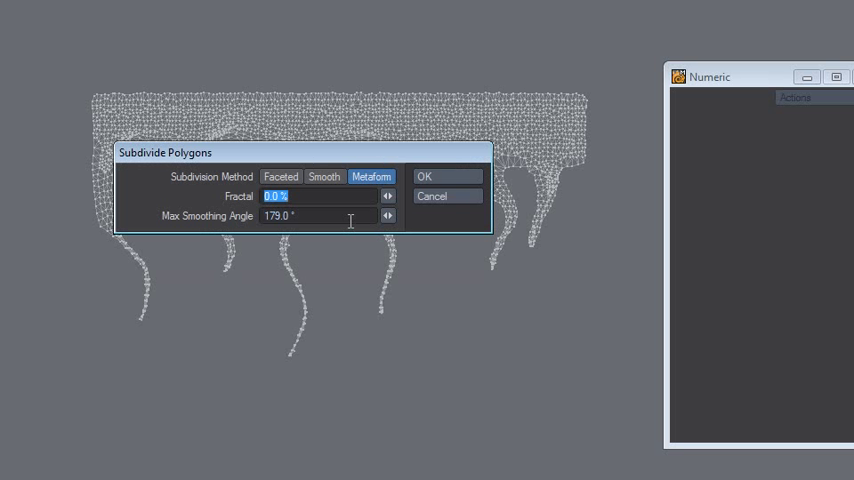
Apply another Metaform subdivision to turn the jittered slime into a dense point cloud.
click(448, 176)
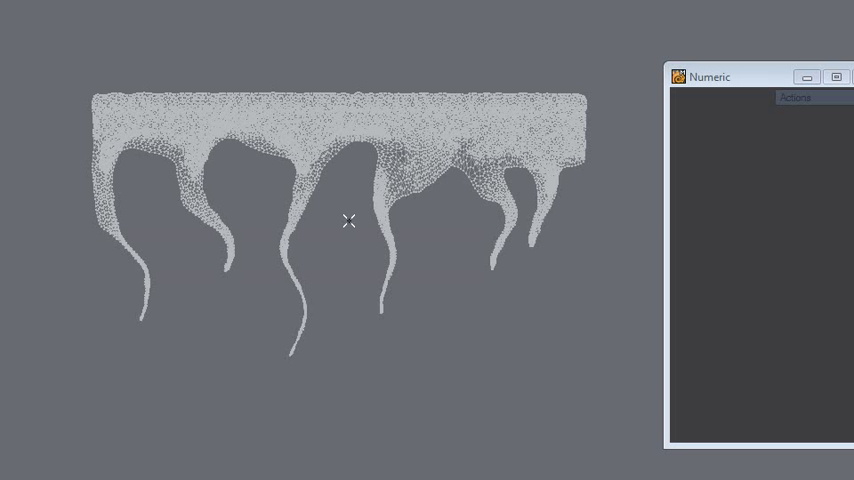
mouse_move(428, 404)
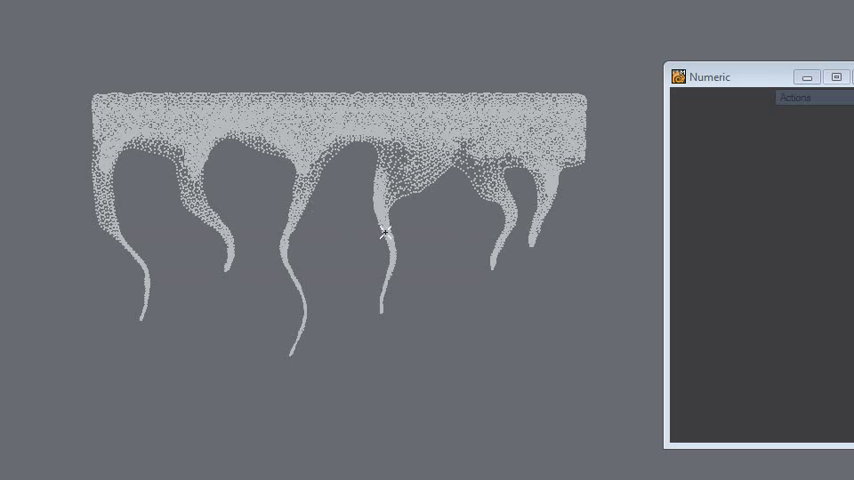
mouse_move(352, 200)
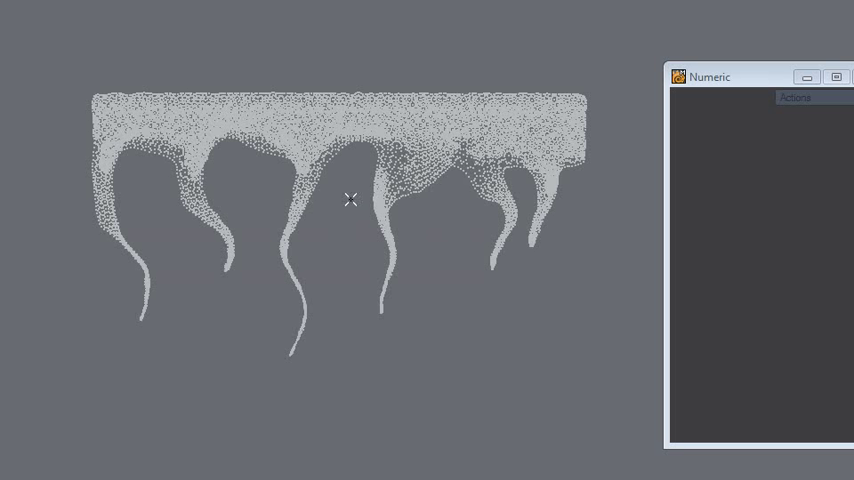
mouse_move(308, 272)
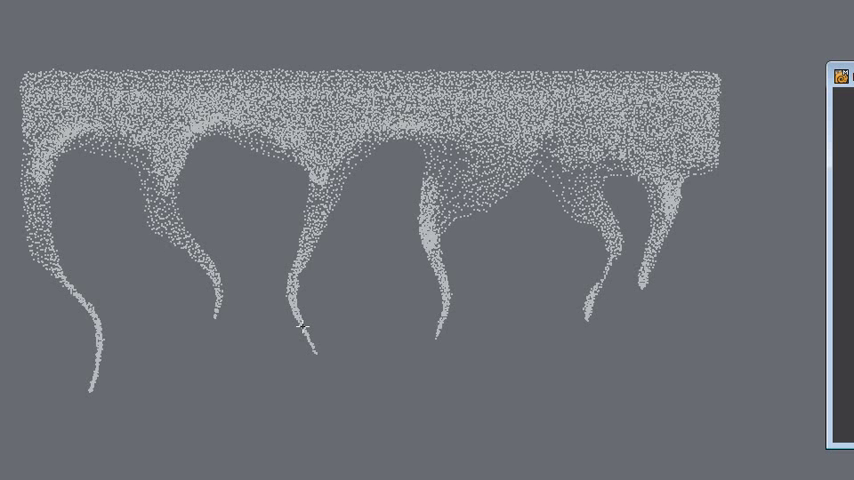
mouse_move(546, 276)
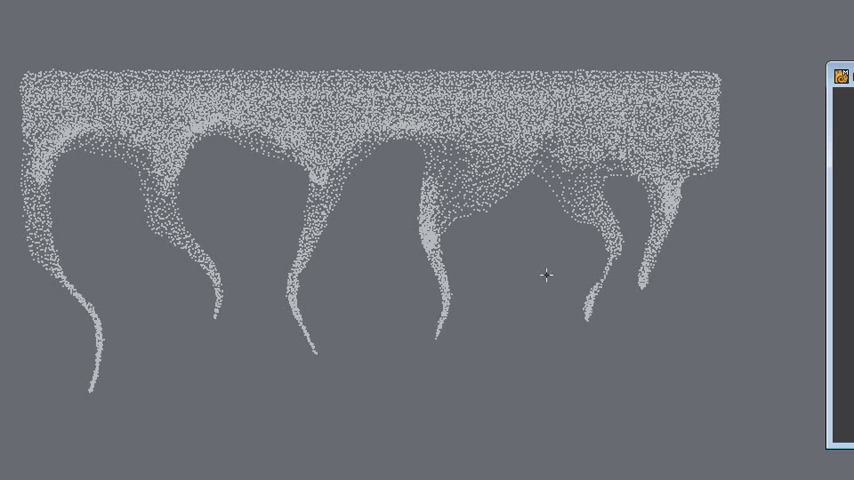